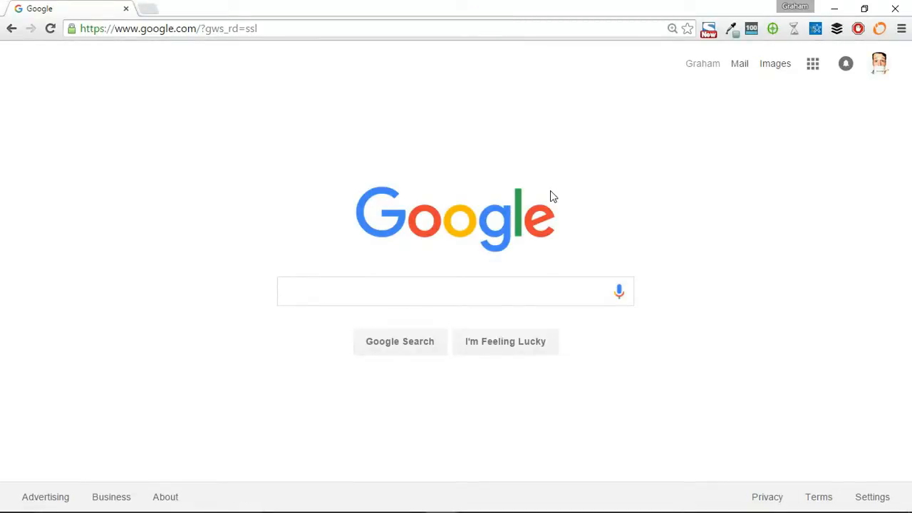
{"action": "mouse_move", "coordinate": [369, 127]}
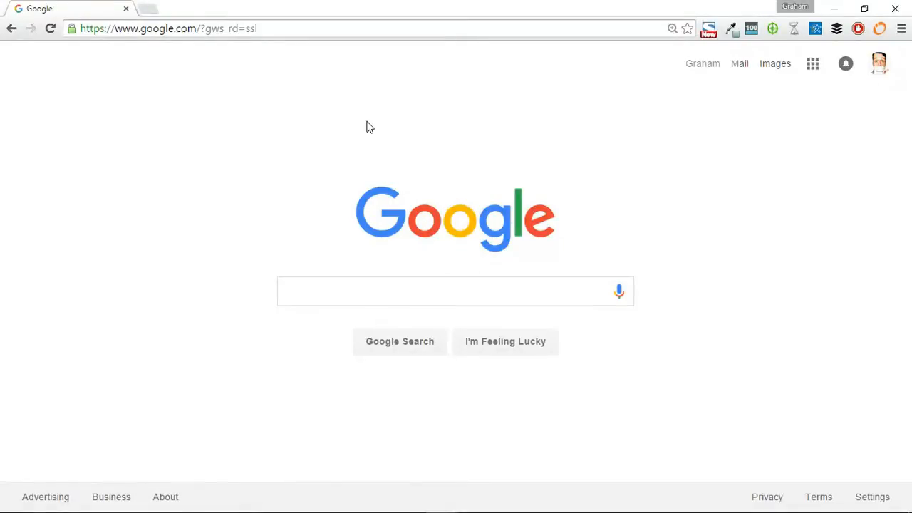
{"action": "mouse_move", "coordinate": [449, 167]}
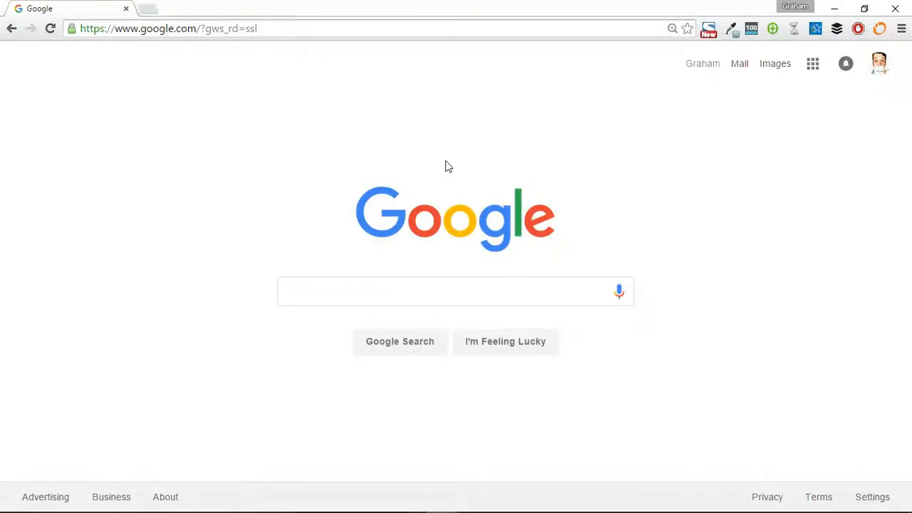
{"action": "mouse_move", "coordinate": [664, 206]}
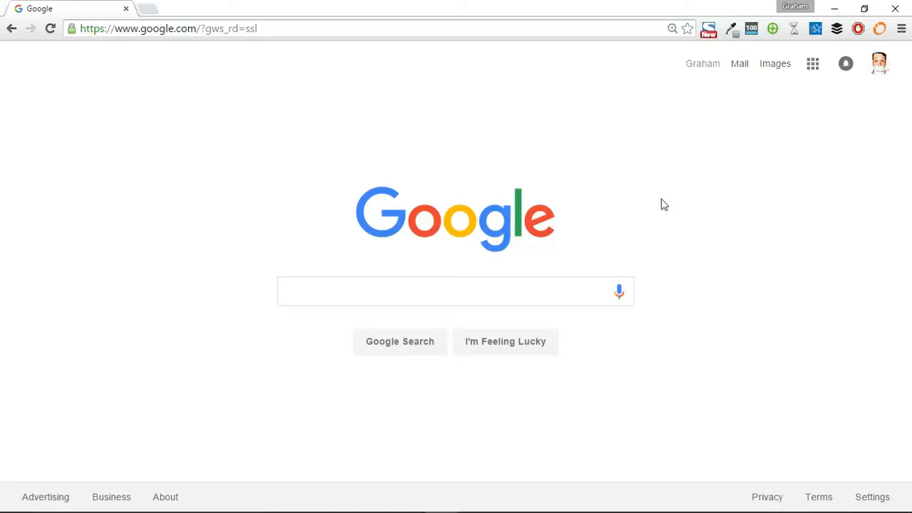
{"action": "mouse_move", "coordinate": [670, 205]}
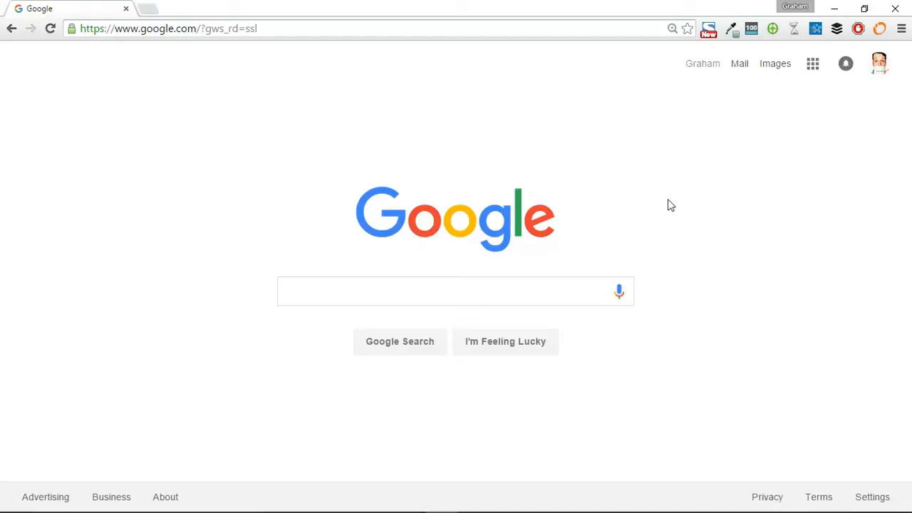
{"action": "mouse_move", "coordinate": [828, 98]}
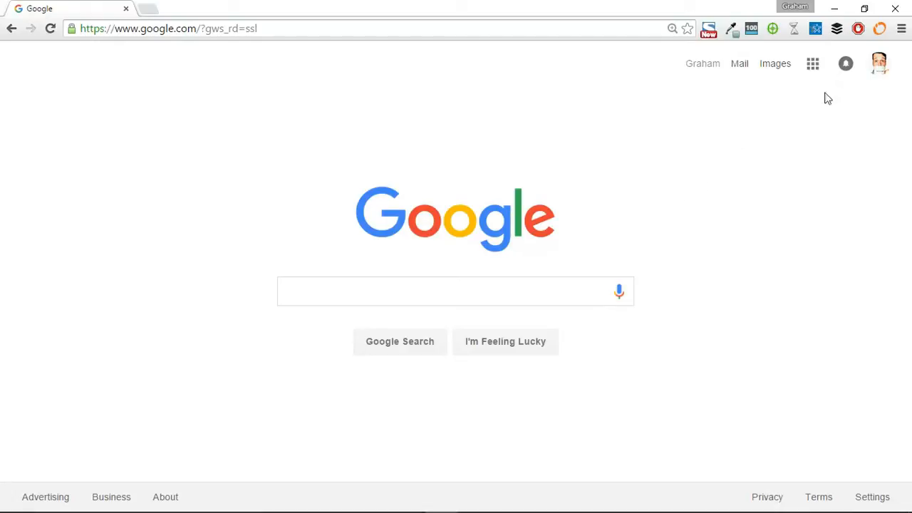
{"action": "mouse_move", "coordinate": [901, 40]}
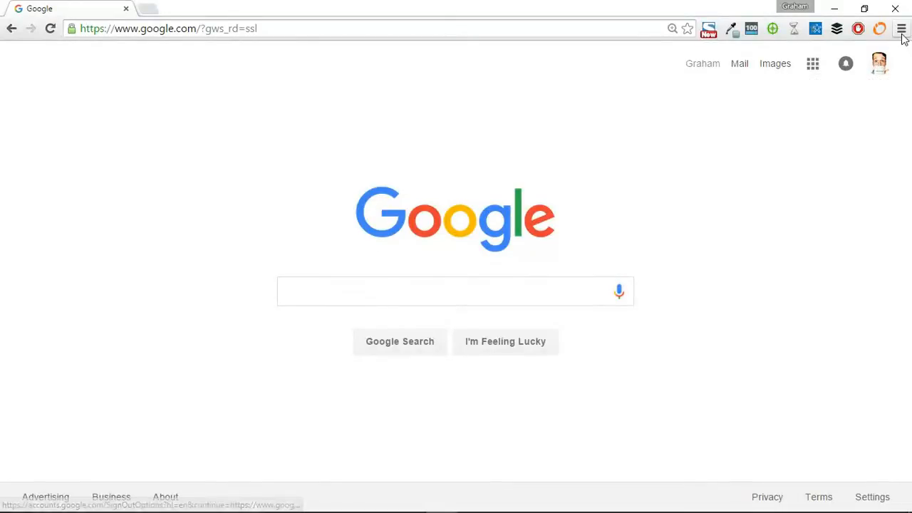
Open Manage search engines and start a new engine with the Drive search URL
{"action": "left_click", "coordinate": [900, 29]}
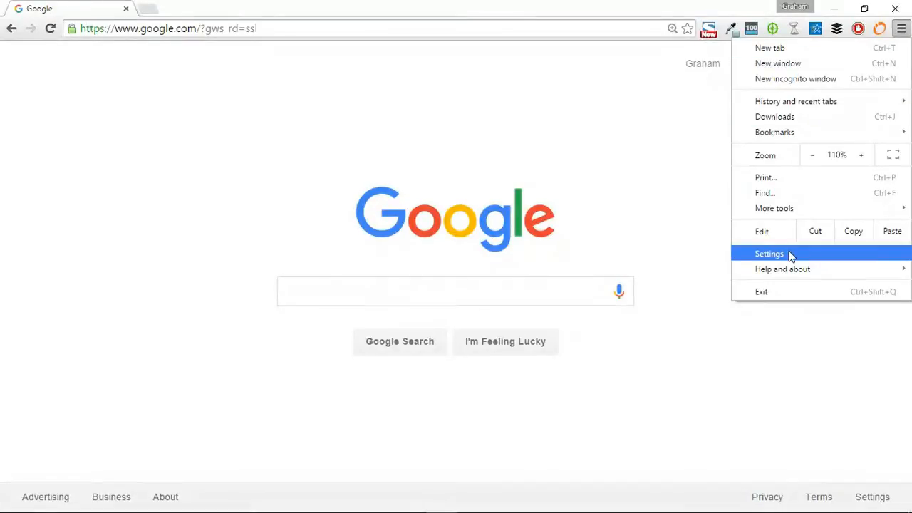
{"action": "left_click", "coordinate": [768, 254]}
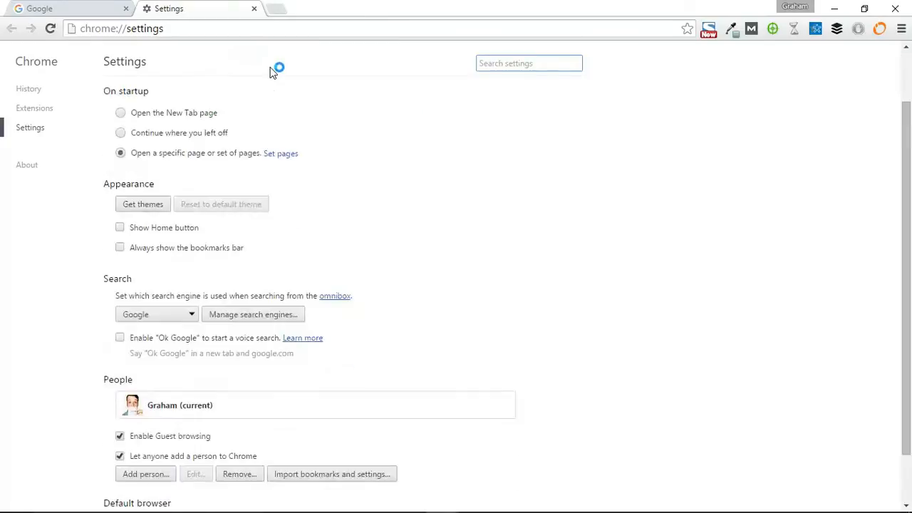
{"action": "scroll", "scroll_direction": "down", "scroll_amount": 3}
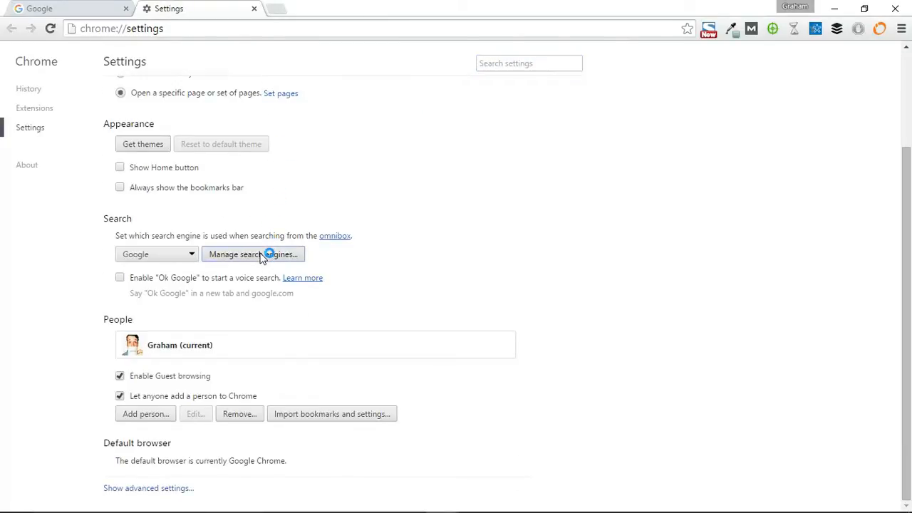
{"action": "left_click", "coordinate": [253, 254]}
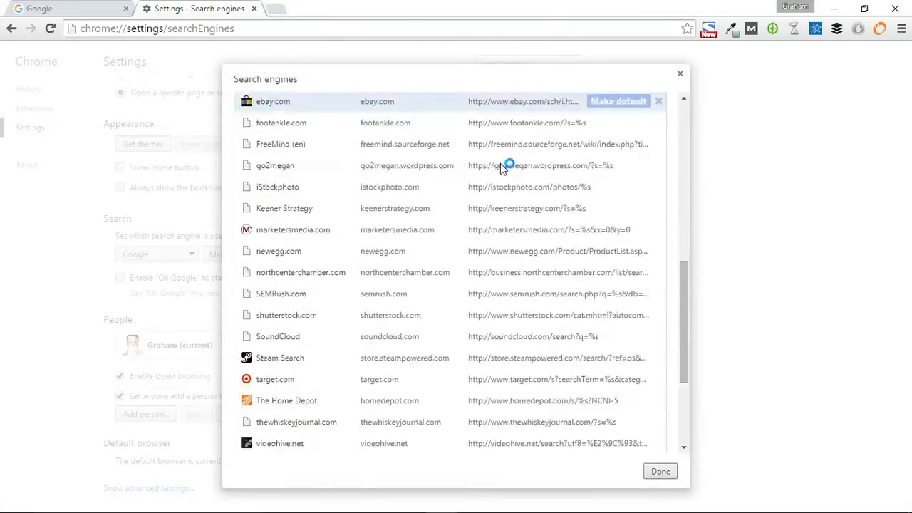
{"action": "scroll", "scroll_direction": "down", "scroll_amount": 3}
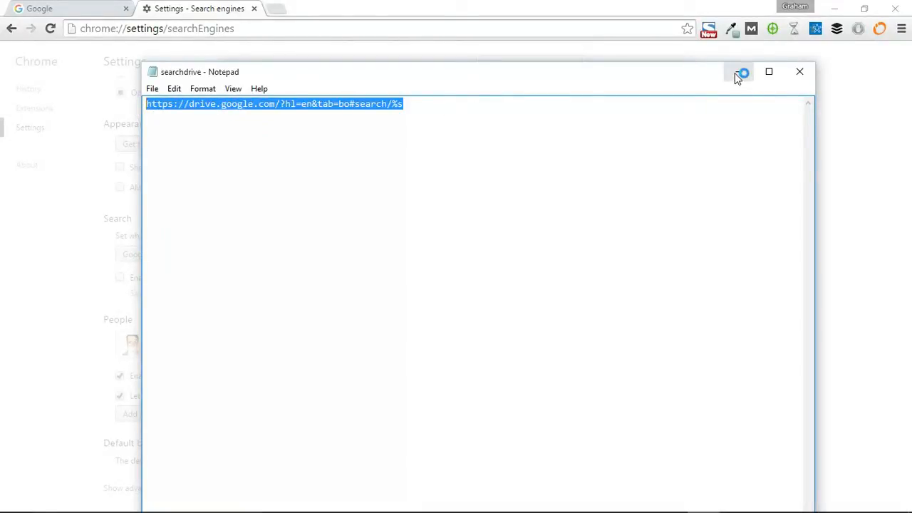
{"action": "left_click", "coordinate": [799, 72]}
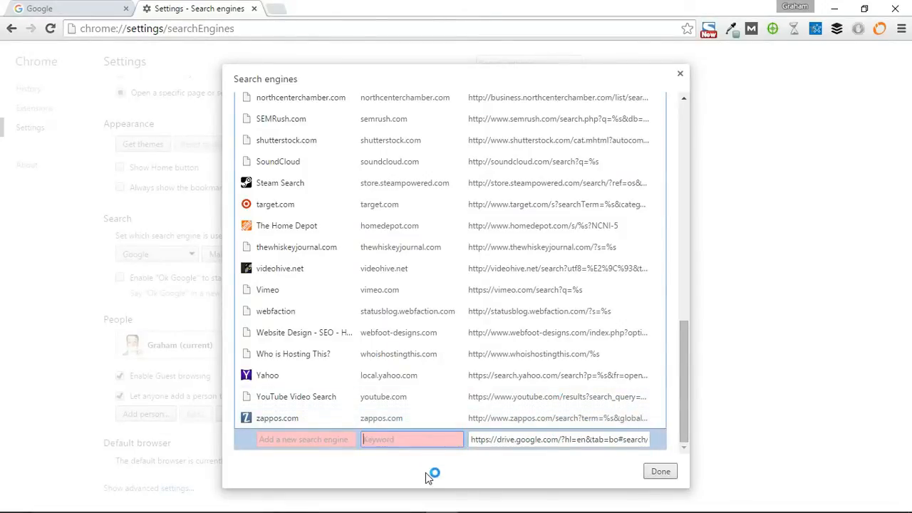
Give the new engine keyword 'drive' and name 'Google Drive', then commit it
{"action": "type", "text": "drive"}
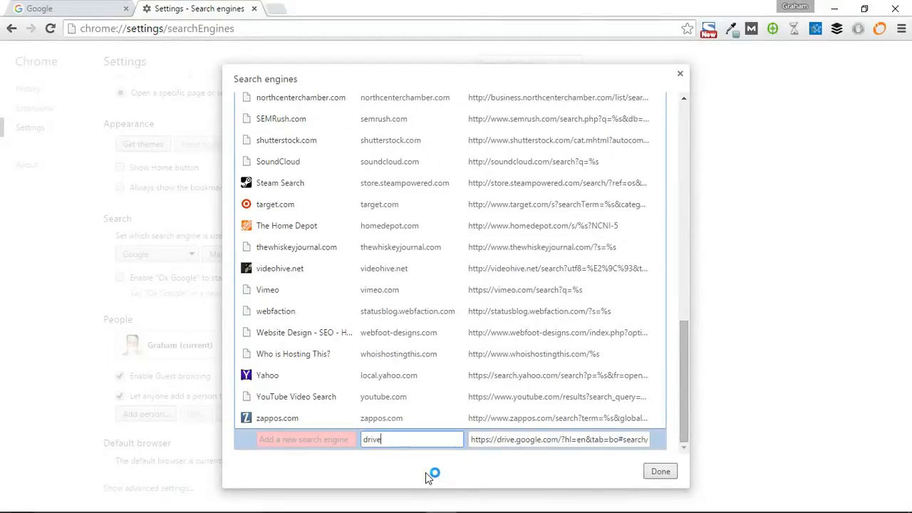
{"action": "type", "text": "Google Drive"}
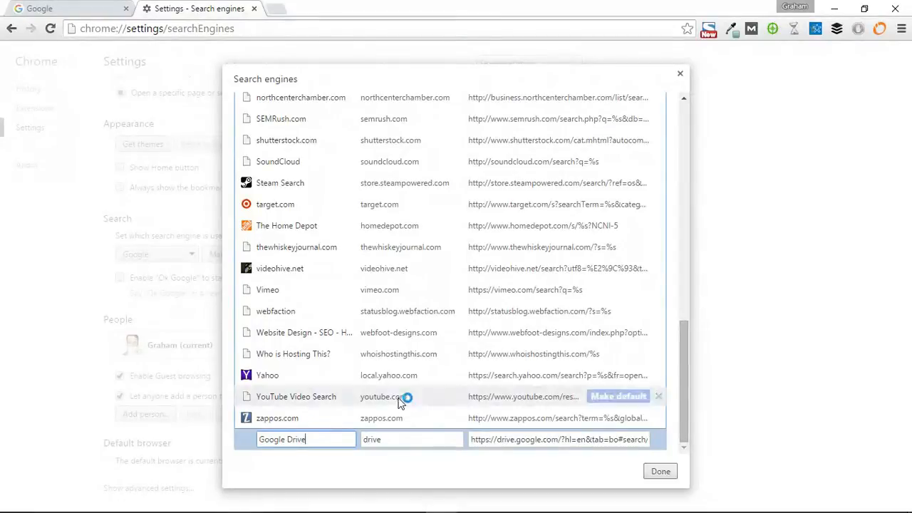
{"action": "left_click", "coordinate": [660, 471]}
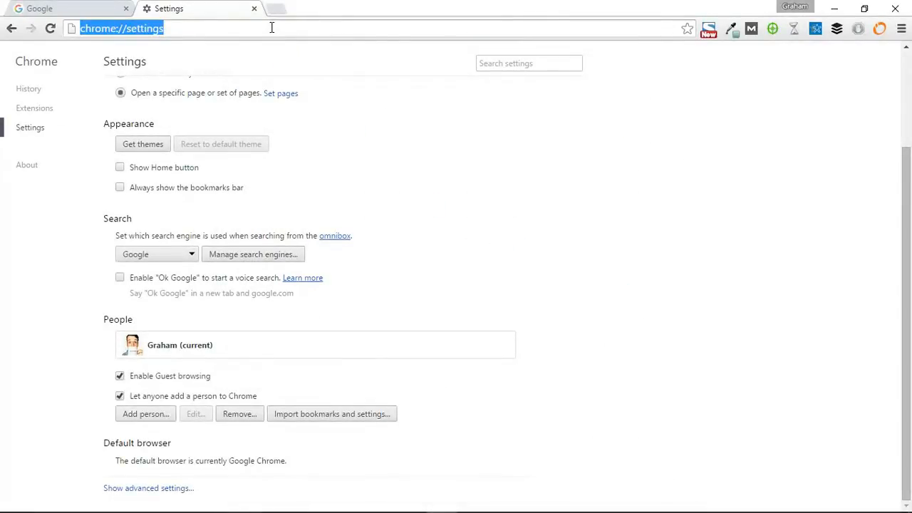
Search Google Drive for 'how to' through the 'drive' omnibox keyword
{"action": "type", "text": "Search Google Drive:"}
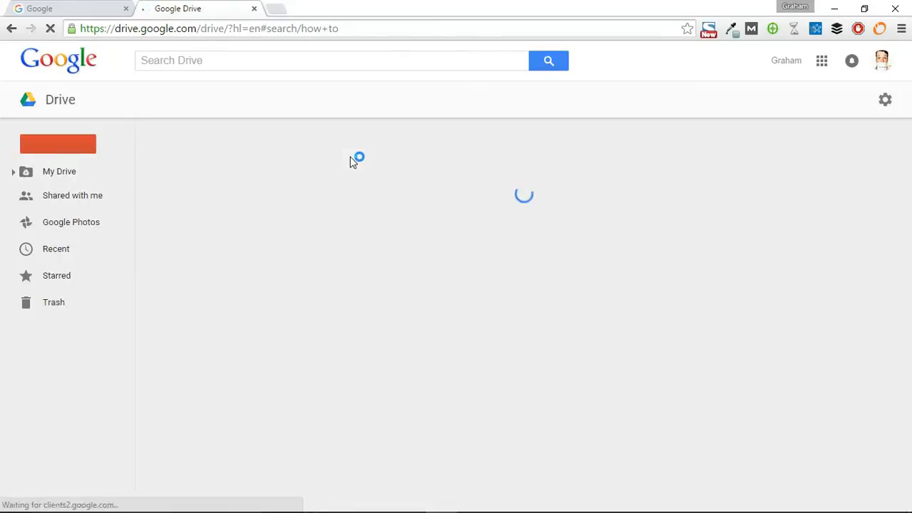
{"action": "left_click", "coordinate": [549, 60]}
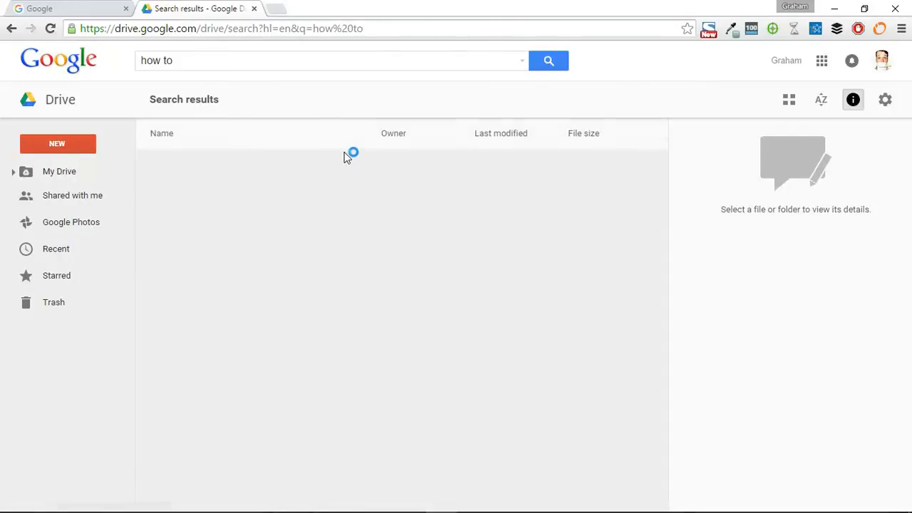